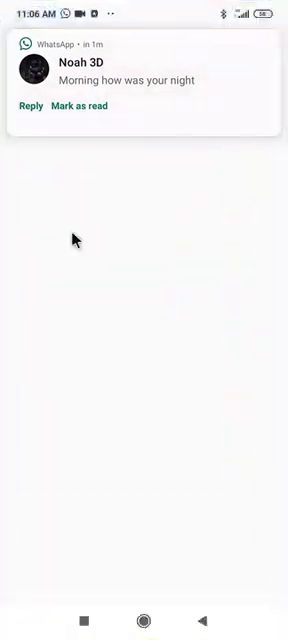
Expand the Plotagon tutorial video's description to reveal its Telegram download links
scroll(down, 3)
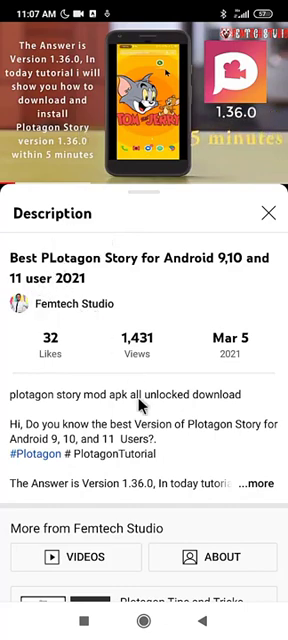
click(270, 484)
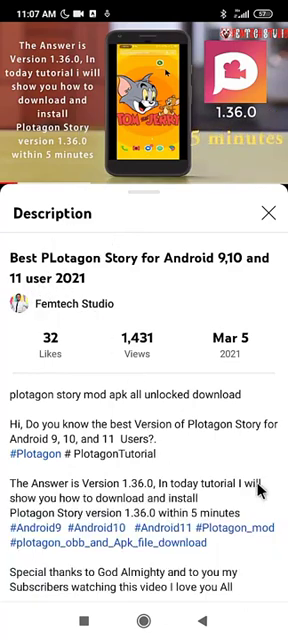
scroll(down, 3)
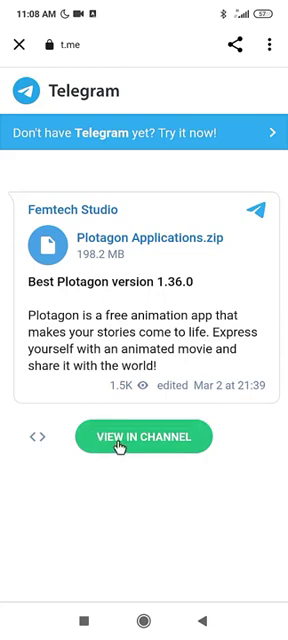
View the Plotagon Applications.zip post in the Telegram channel to download the 198.2 MB file
click(144, 436)
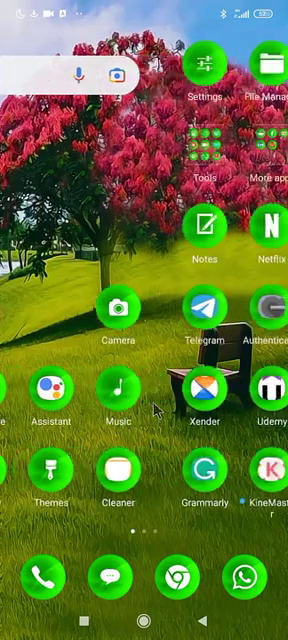
Swipe the home screen to reach and launch ZArchiver on internal storage
scroll(left, 3)
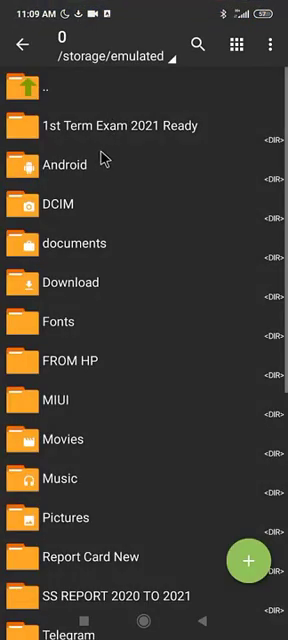
mouse_move(180, 80)
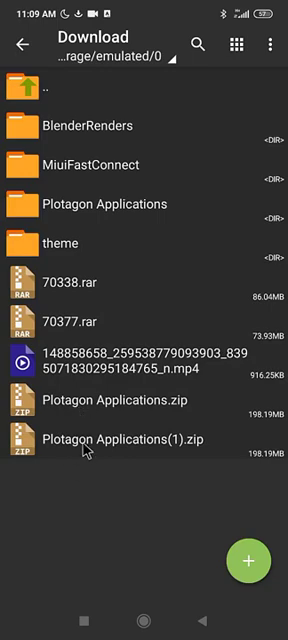
mouse_move(86, 410)
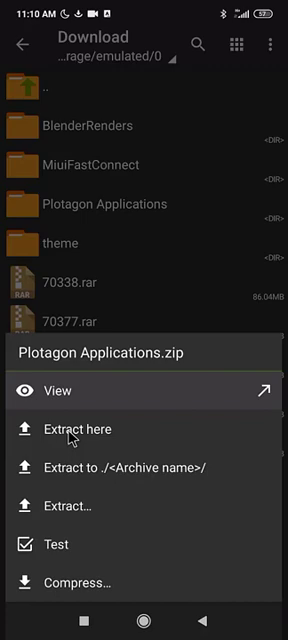
mouse_move(76, 436)
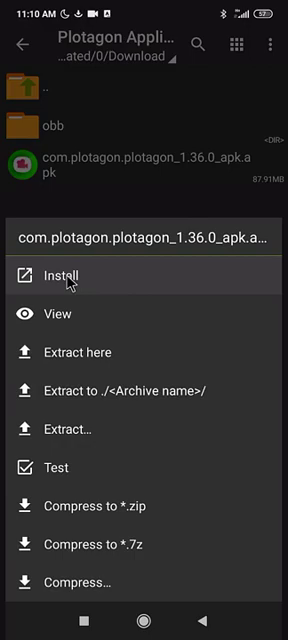
mouse_move(144, 620)
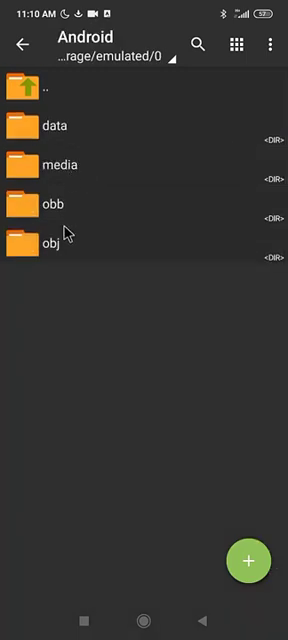
mouse_move(50, 218)
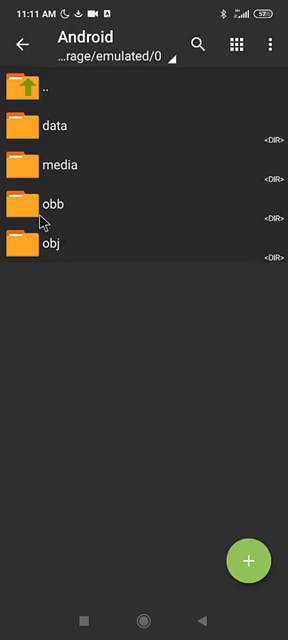
Enter the obb folder under /storage/emulated/0/Android
click(52, 204)
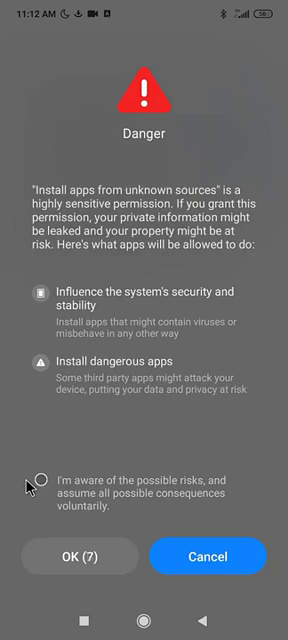
mouse_move(40, 322)
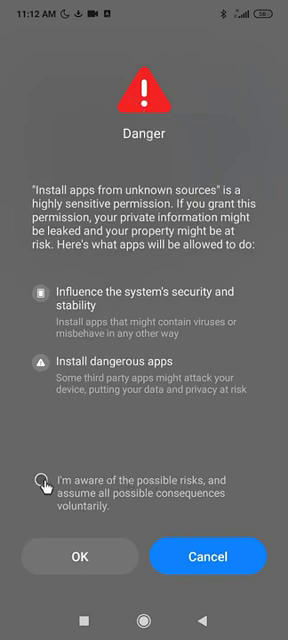
Tick the risk acknowledgement and confirm allowing installs from unknown sources
click(38, 484)
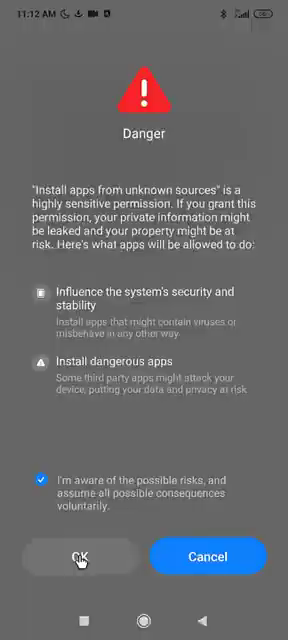
click(74, 584)
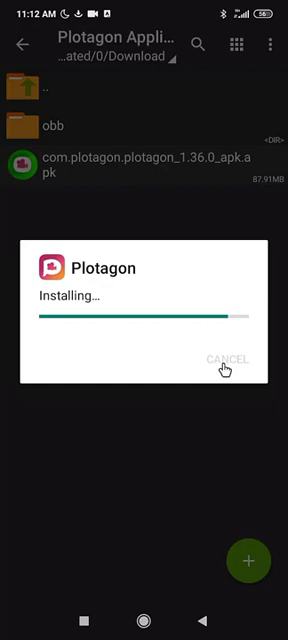
mouse_move(224, 370)
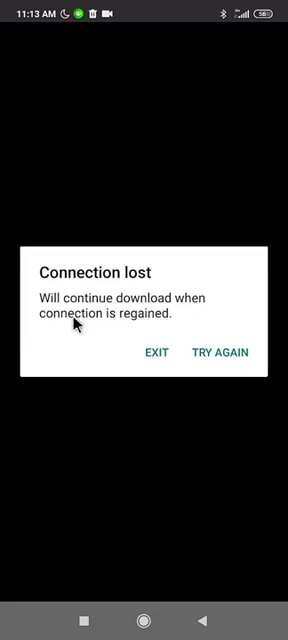
mouse_move(112, 288)
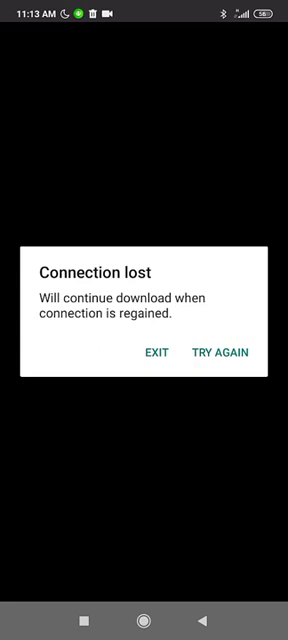
mouse_move(128, 304)
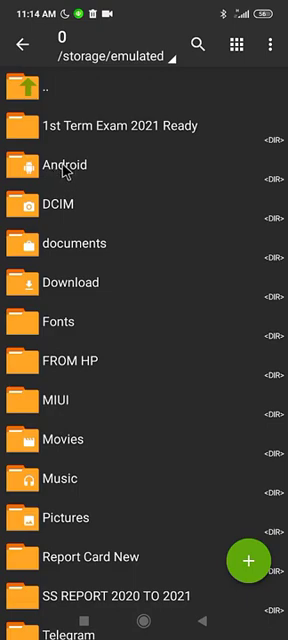
mouse_move(62, 282)
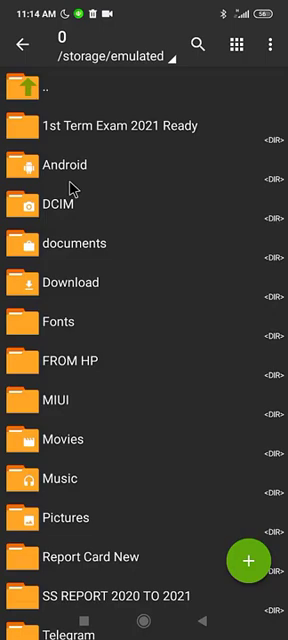
mouse_move(50, 182)
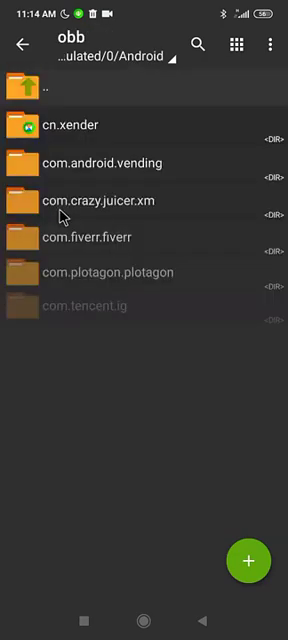
Check Android/obb for the com.plotagon.plotagon folder, then return to the Android folder
scroll(down, 3)
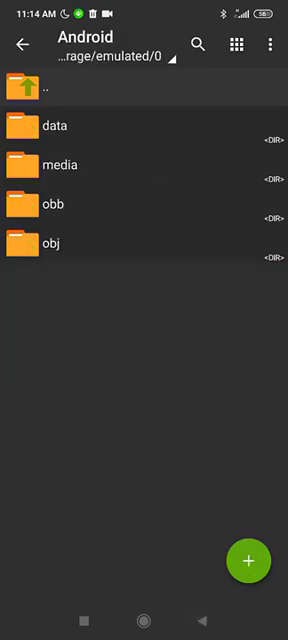
click(60, 204)
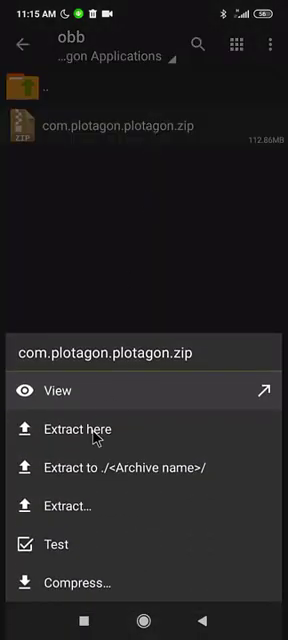
Extract com.plotagon.plotagon.zip here inside Download/Plotagon Applications/obb
click(72, 428)
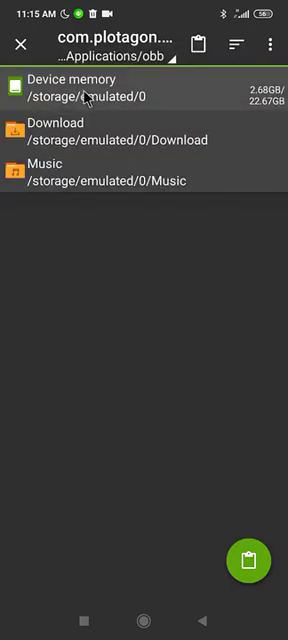
Paste the OBB file into device memory's Android/obb/com.plotagon.plotagon, then return home
click(96, 88)
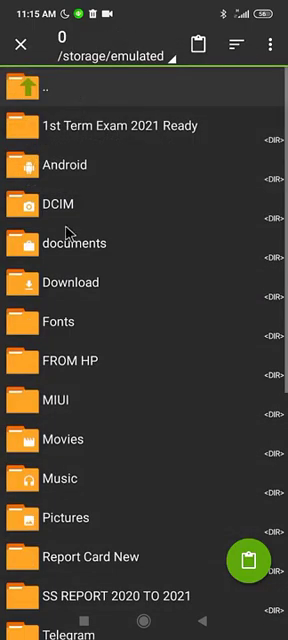
click(64, 164)
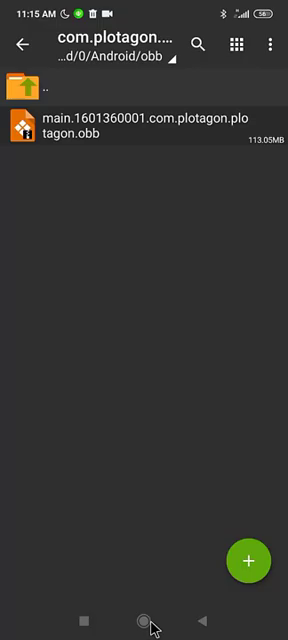
click(144, 620)
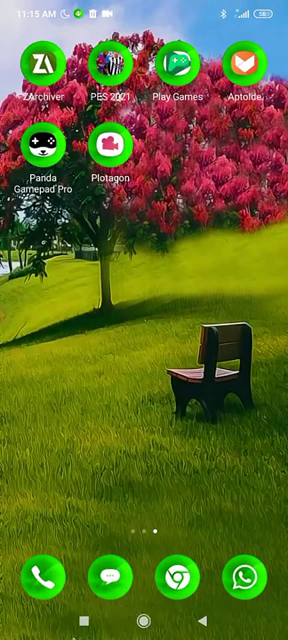
Launch Plotagon and choose Create to reach the TV sofa scene editor
click(144, 618)
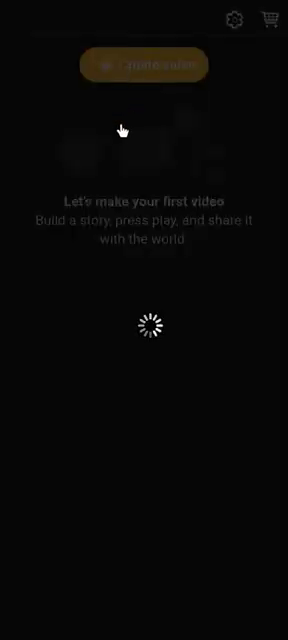
click(144, 64)
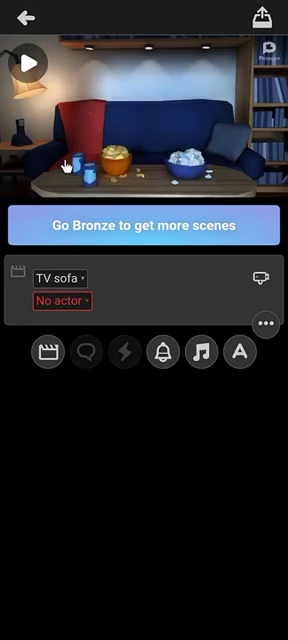